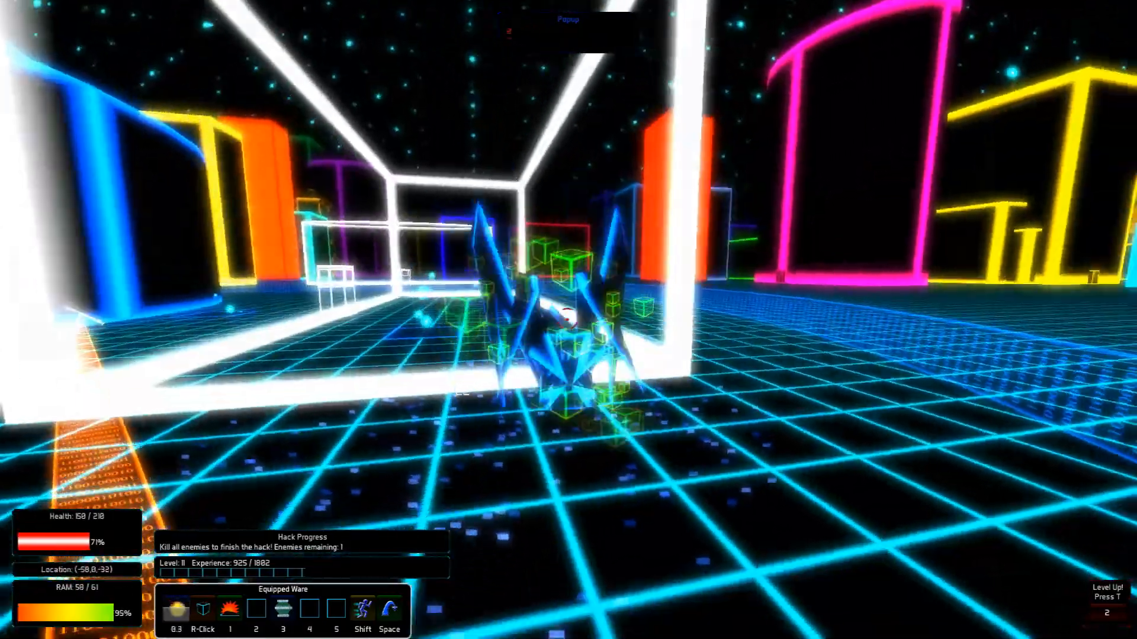
Fire at the last remaining enemy to finish the current server hack
{"action": "left_click", "coordinate": [569, 320]}
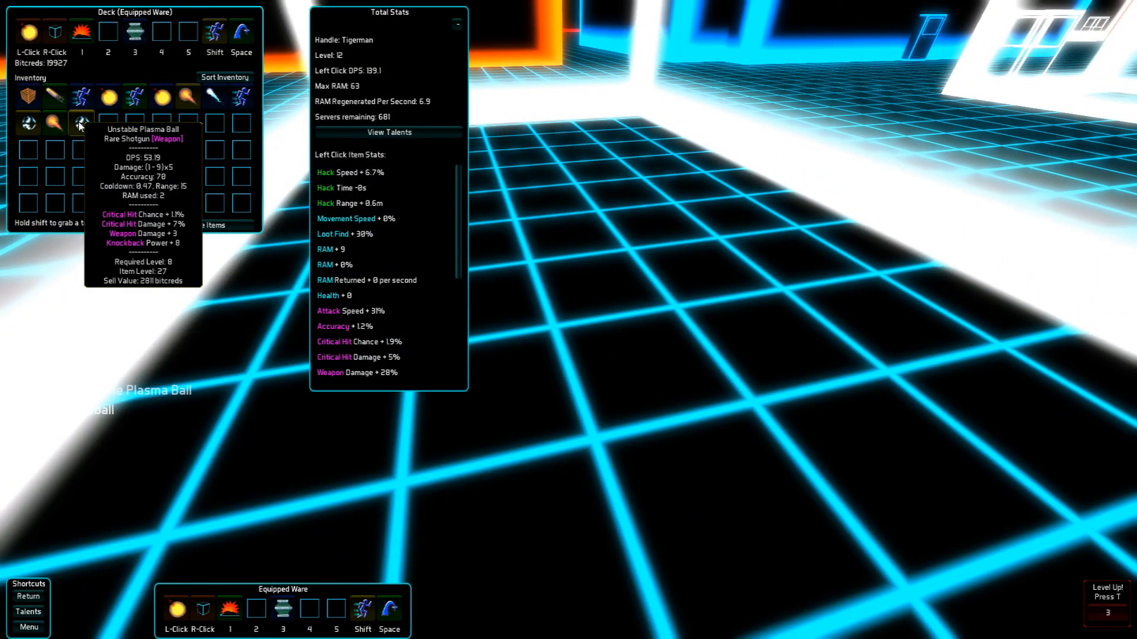
{"action": "mouse_move", "coordinate": [28, 122]}
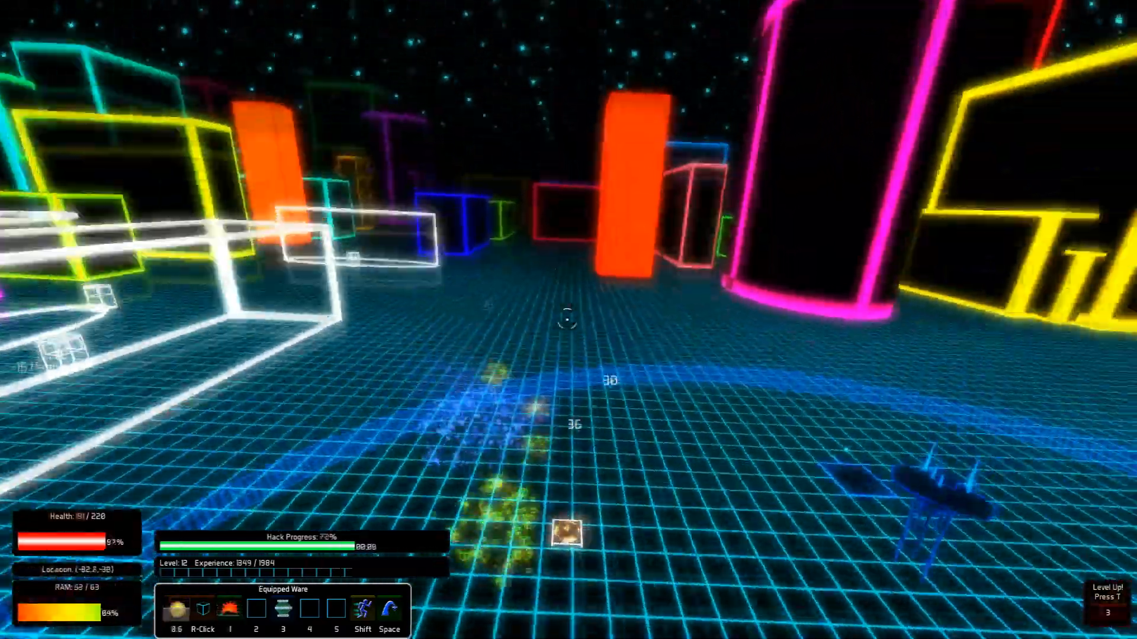
{"action": "mouse_move", "coordinate": [569, 321]}
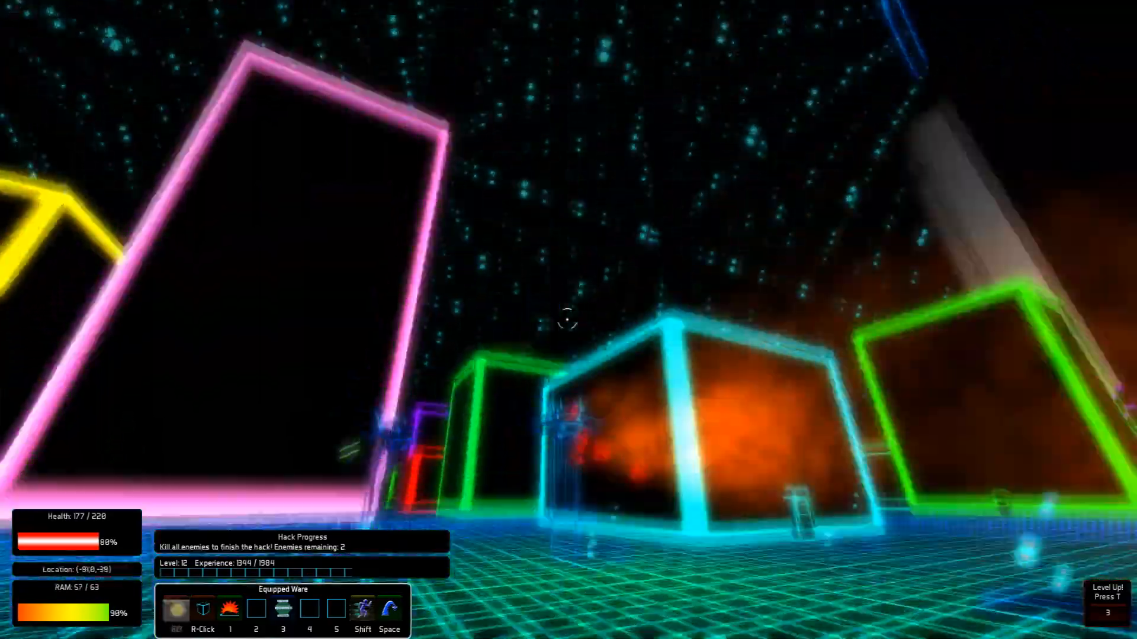
{"action": "mouse_move", "coordinate": [569, 320]}
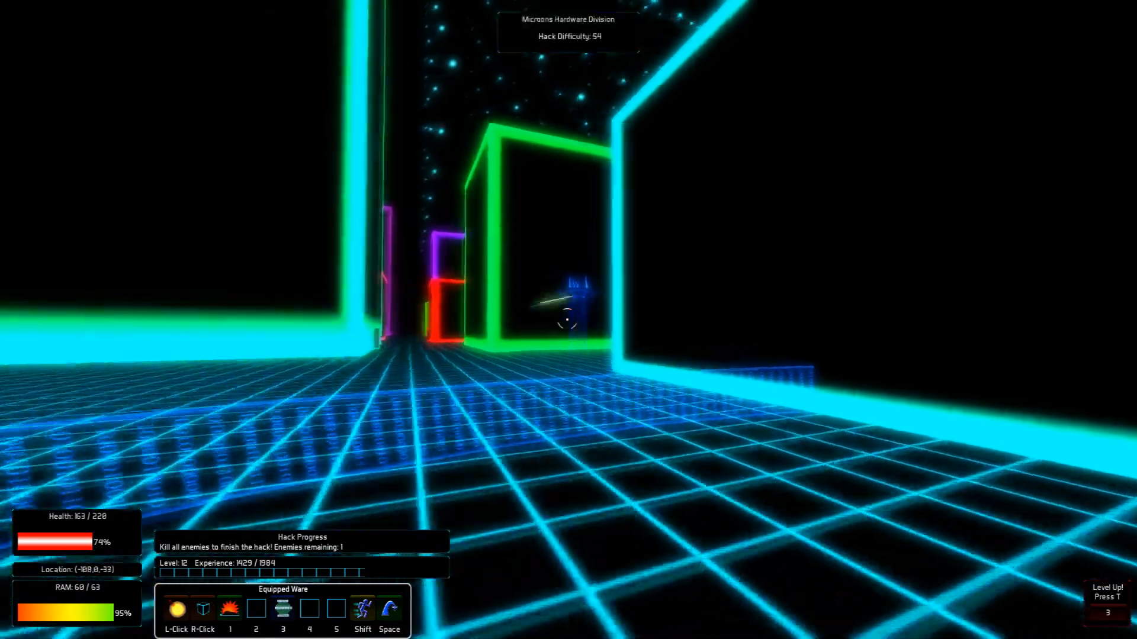
Finish off the last enemy, then sell every inventory item at the digital health shop for 30005 bitcreds
{"action": "left_click", "coordinate": [569, 319]}
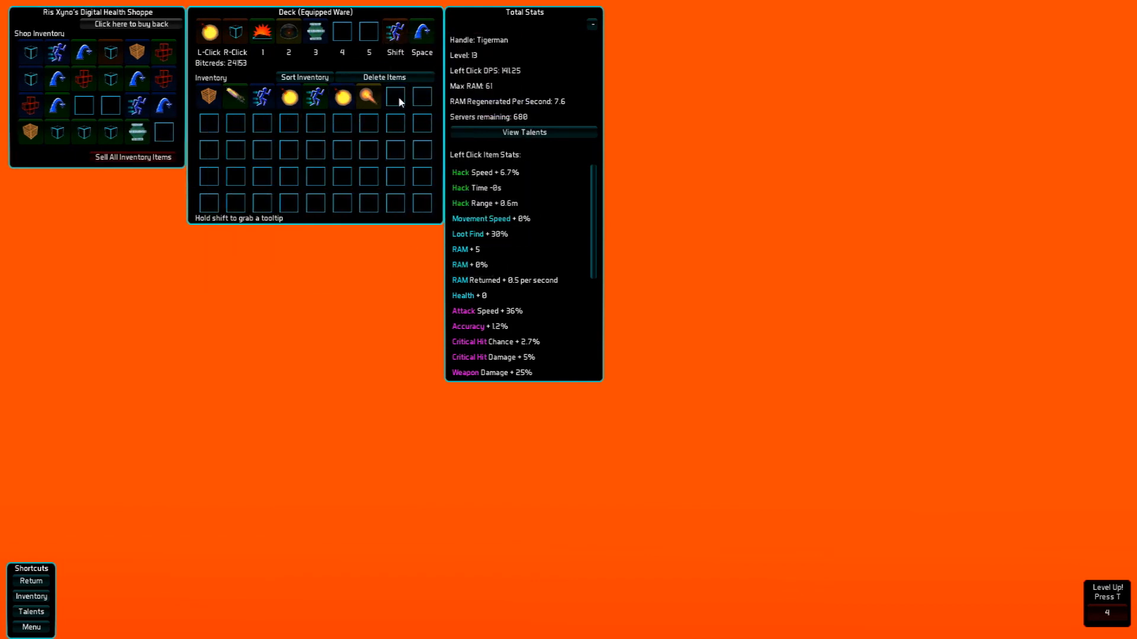
{"action": "left_click", "coordinate": [134, 158]}
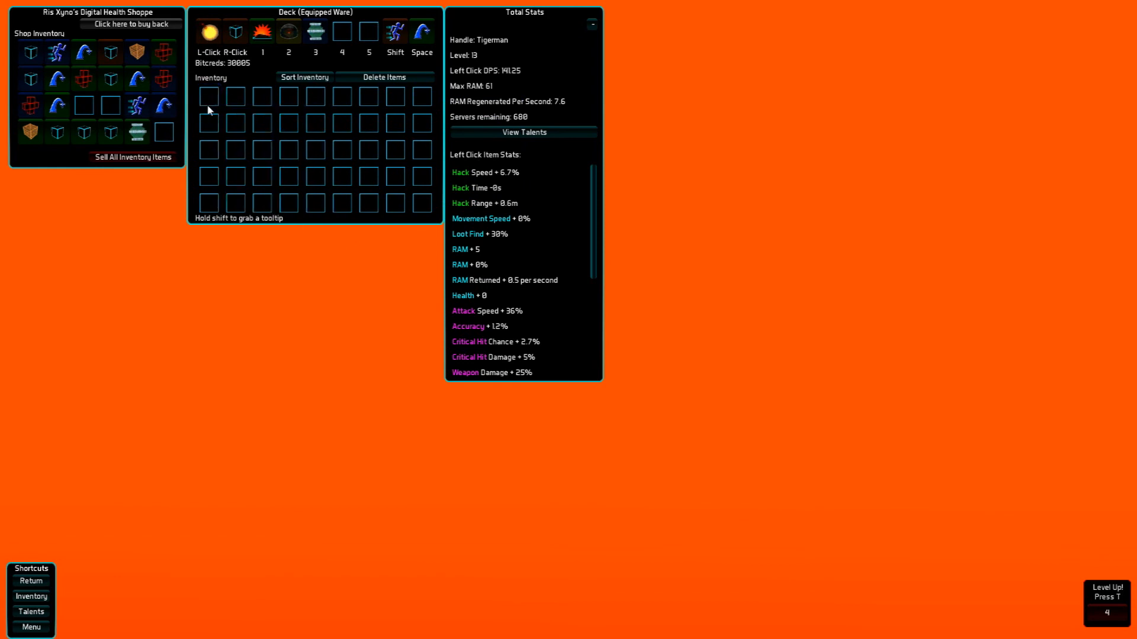
{"action": "mouse_move", "coordinate": [160, 105]}
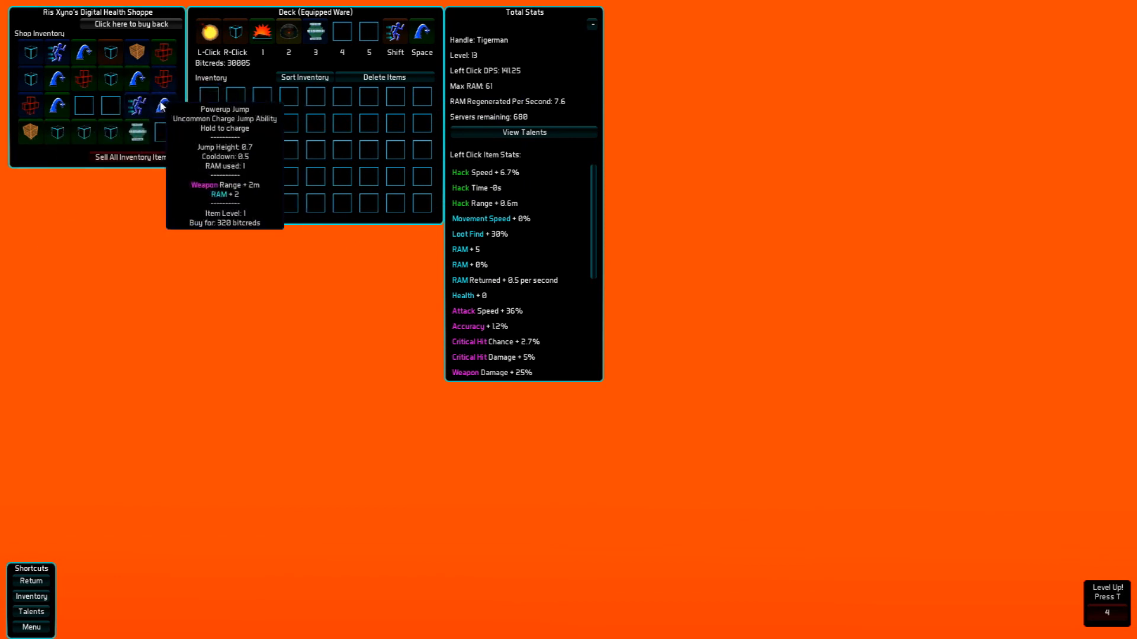